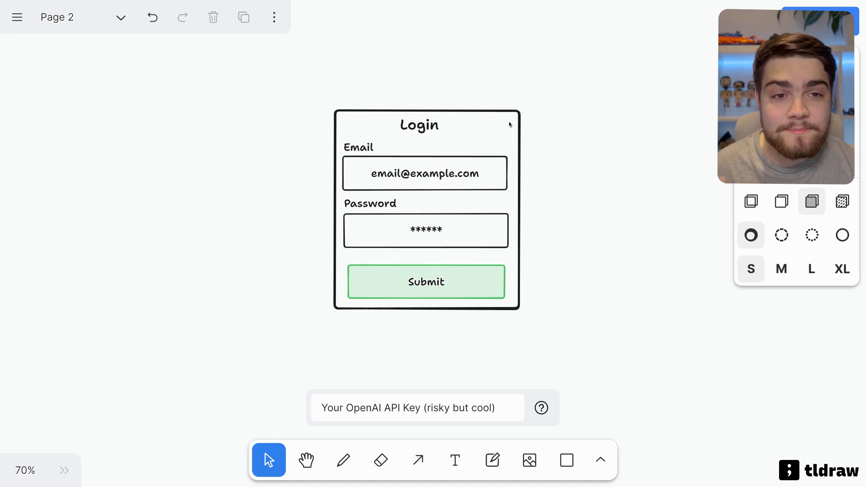
Step: Select the hand-drawn Login wireframe and run Make Real to generate its HTML prototype
{"action": "left_click", "coordinate": [425, 230]}
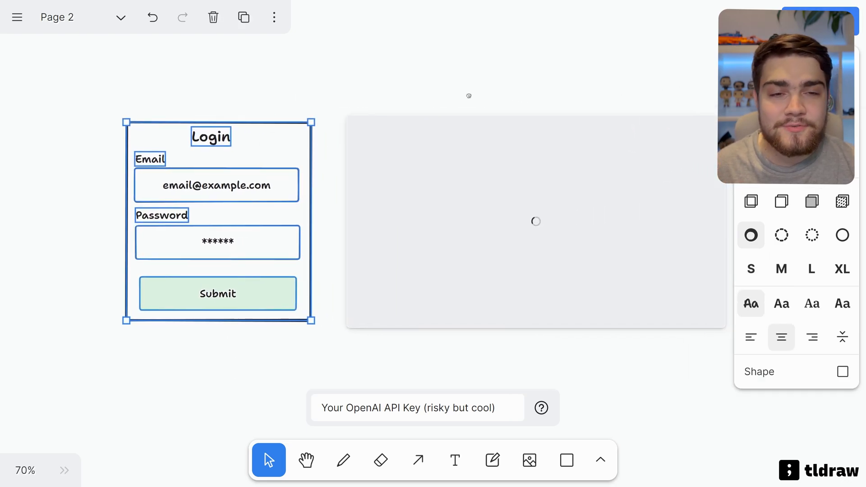
{"action": "left_click_drag", "start_coordinate": [218, 221], "coordinate": [199, 221]}
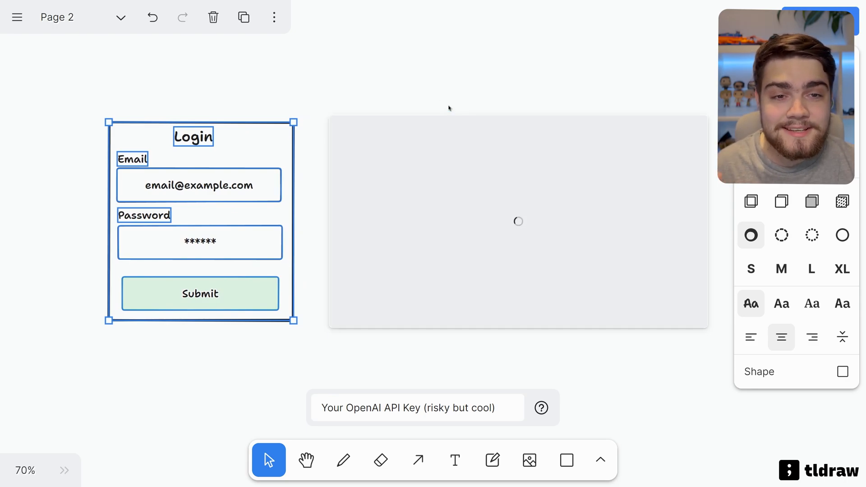
{"action": "left_click", "coordinate": [518, 221]}
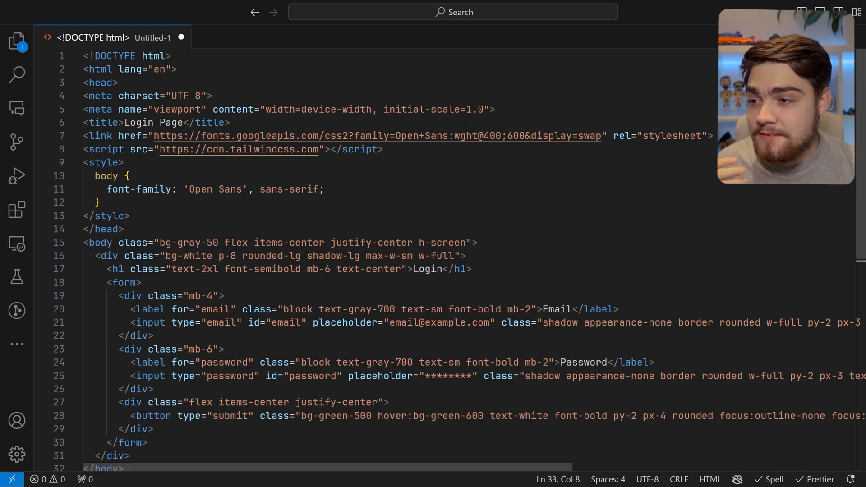
Step: Scroll through the generated Login page HTML with its Email, Password and Submit elements
{"action": "scroll", "scroll_direction": "down", "scroll_amount": 3}
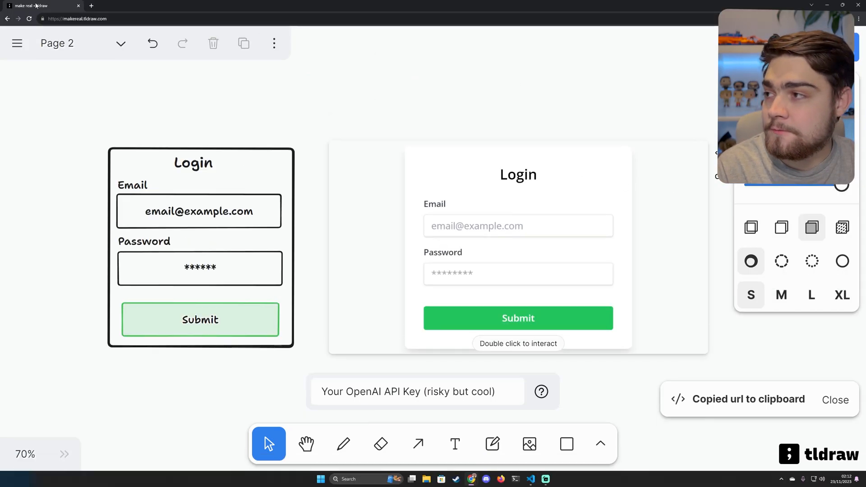
Step: Open the shared Login prototype link and enter text in its Email and Password fields
{"action": "left_click", "coordinate": [121, 6]}
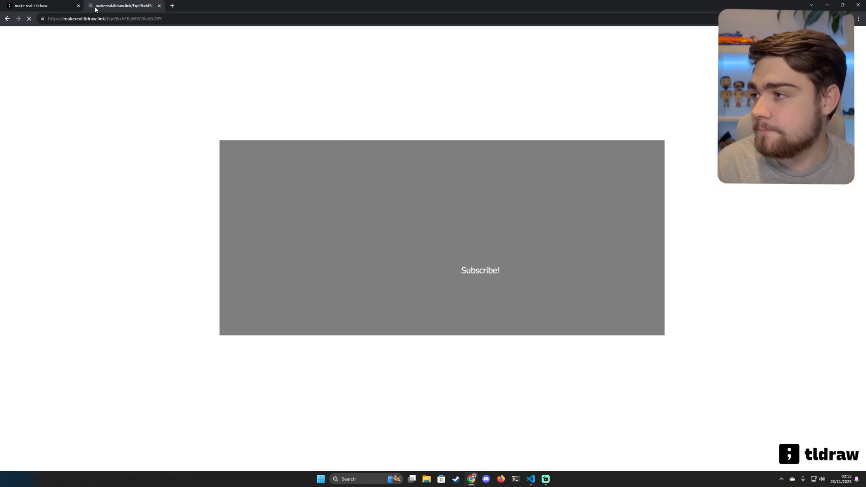
{"action": "type", "text": "zdfzxdfv"}
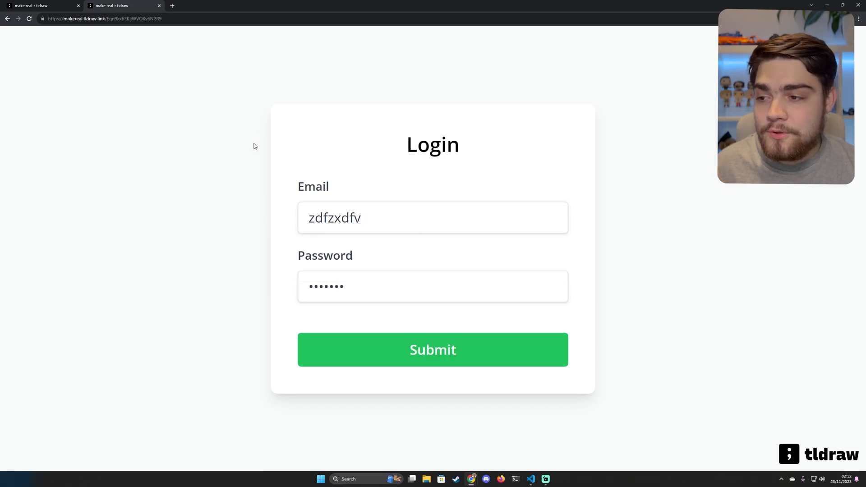
{"action": "double_click", "coordinate": [326, 286]}
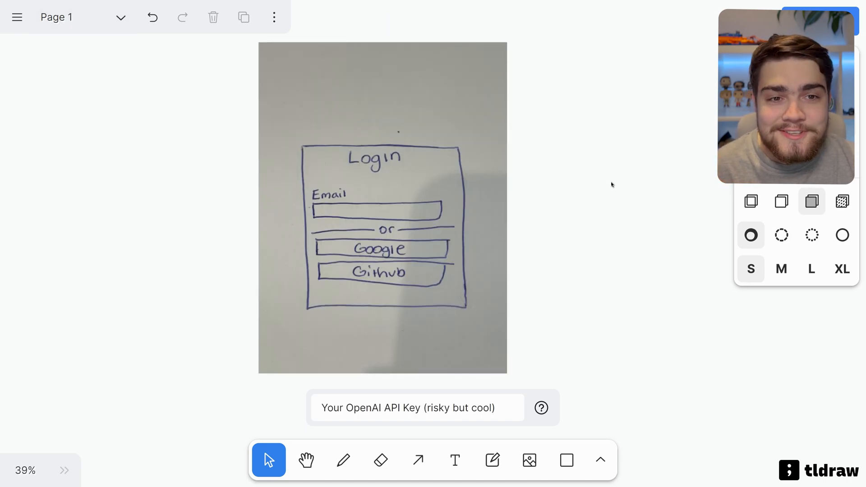
Step: Select the photographed paper Login sketch on Page 1 for Make Real
{"action": "left_click", "coordinate": [382, 208]}
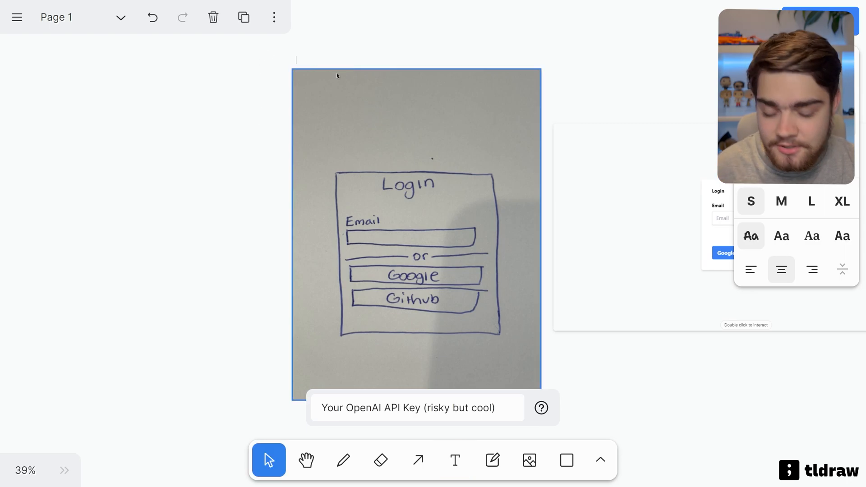
Step: Add red notes: a 'notes in red' label, a separator instruction beside the divider, and a company-logos request
{"action": "type", "text": "notes inr"}
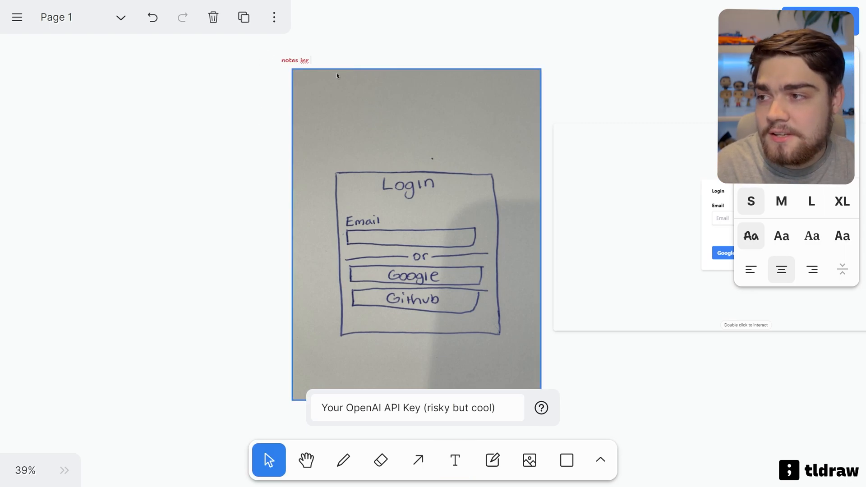
{"action": "type", "text": "red"}
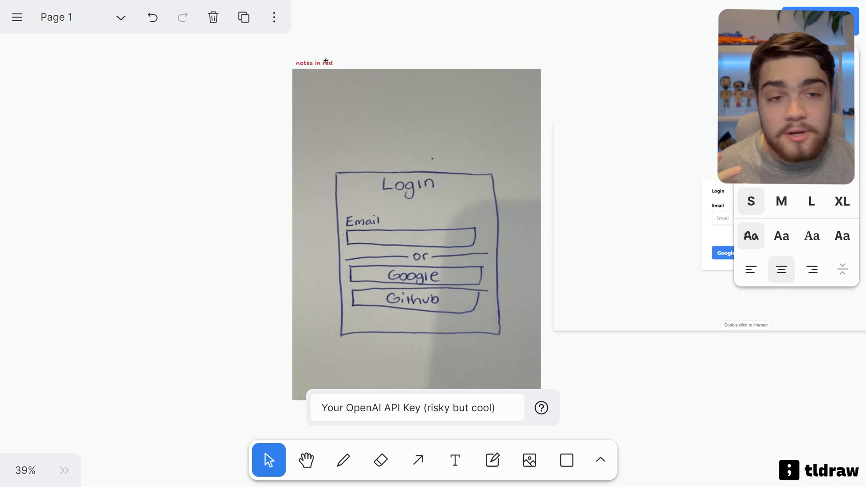
{"action": "left_click", "coordinate": [454, 460]}
{"action": "type", "text": "separator in black, \"or\" in middle"}
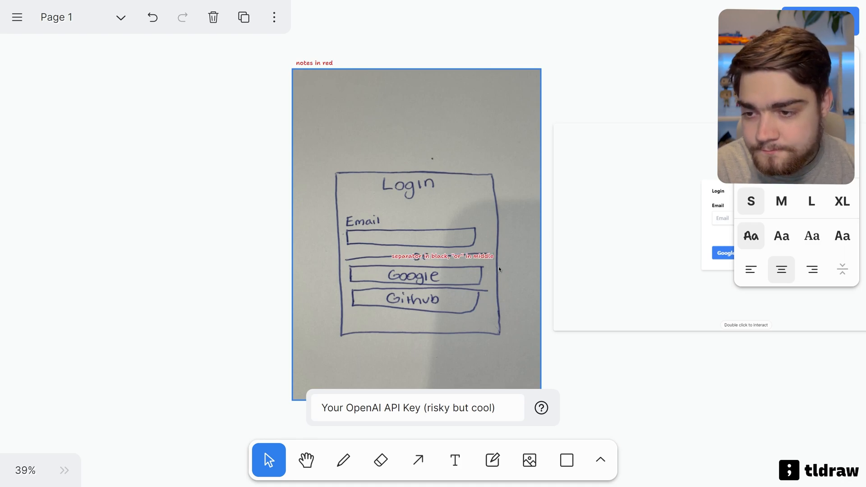
{"action": "left_click_drag", "start_coordinate": [442, 255], "coordinate": [302, 255]}
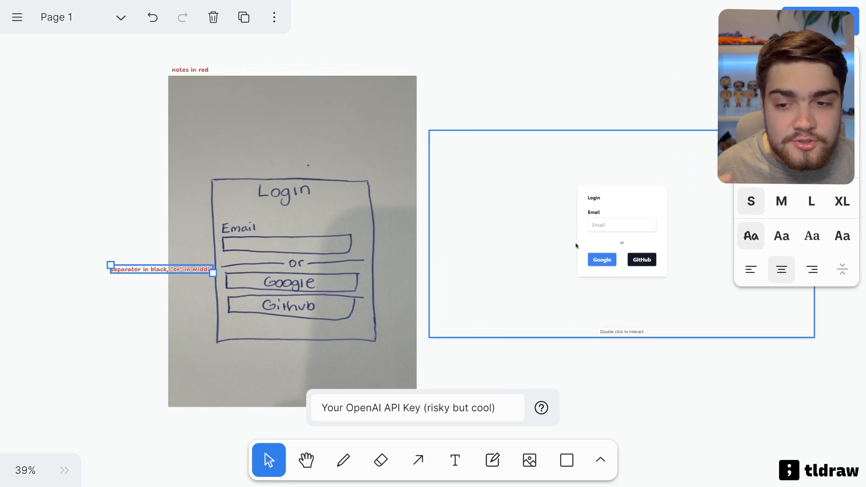
{"action": "left_click", "coordinate": [454, 460]}
{"action": "type", "text": "add "}
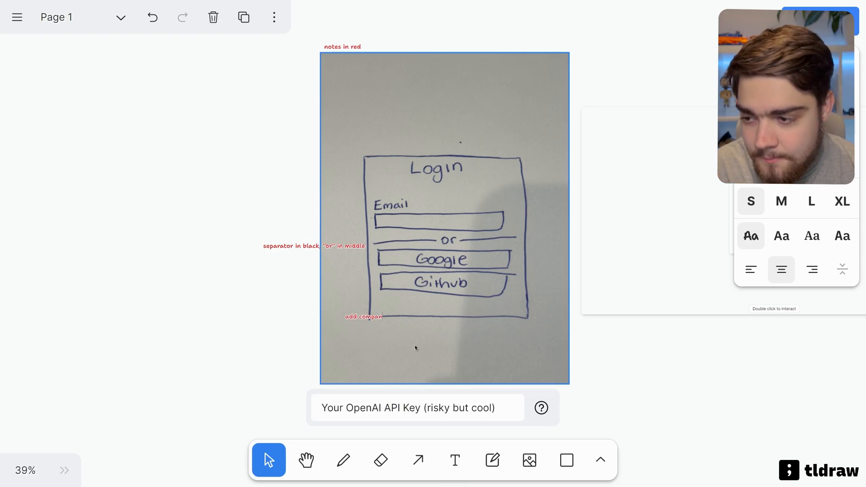
{"action": "type", "text": "company logos to buttons"}
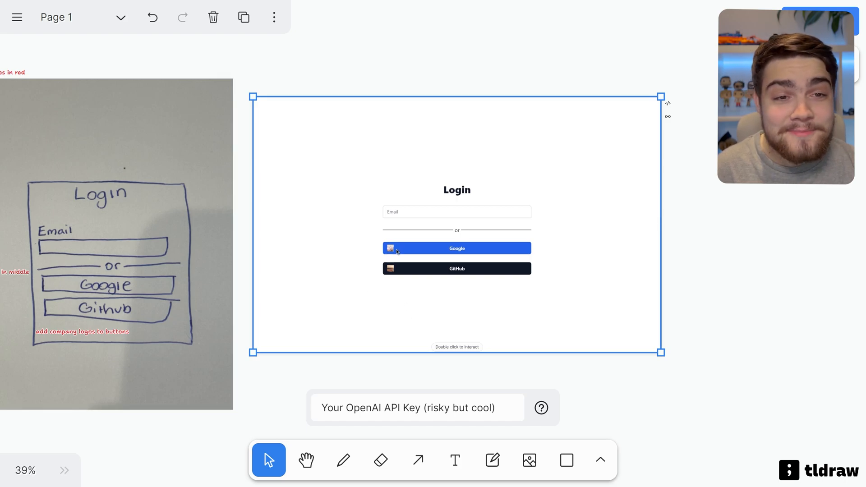
{"action": "mouse_move", "coordinate": [415, 300]}
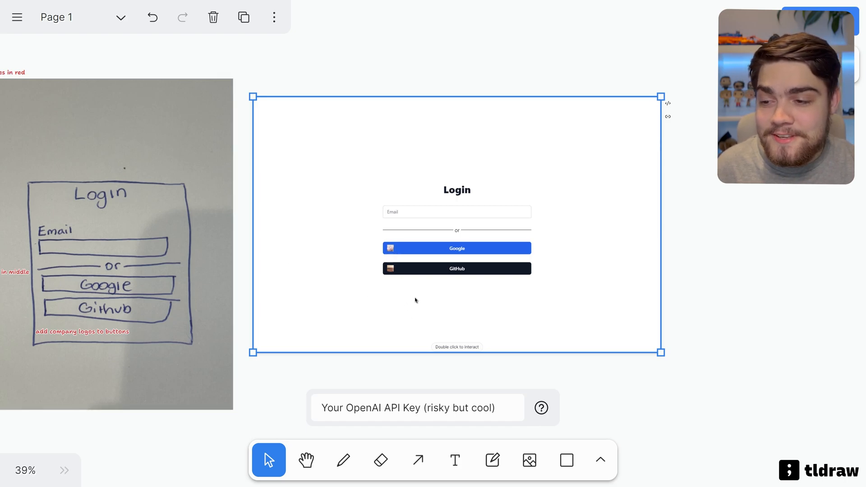
Step: Start interacting with the regenerated Login prototype with its 'or' divider and logo buttons
{"action": "double_click", "coordinate": [457, 211]}
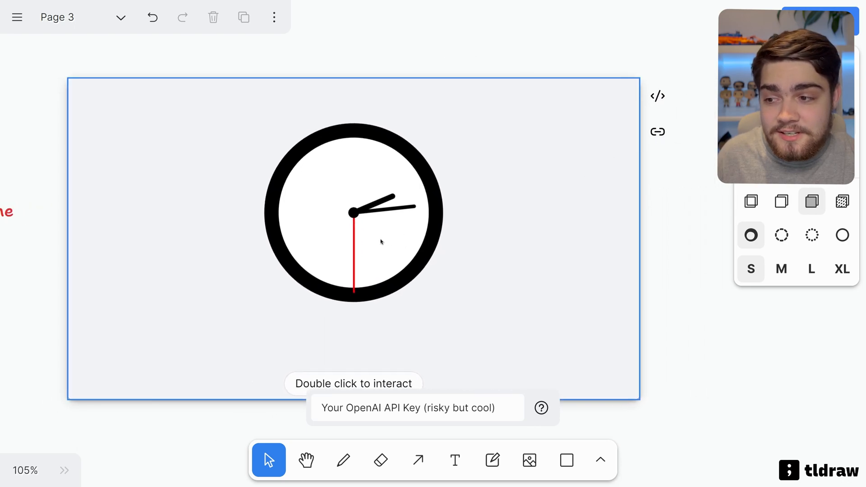
Step: Copy the analog clock prototype's HTML via the </> icon
{"action": "left_click", "coordinate": [658, 96]}
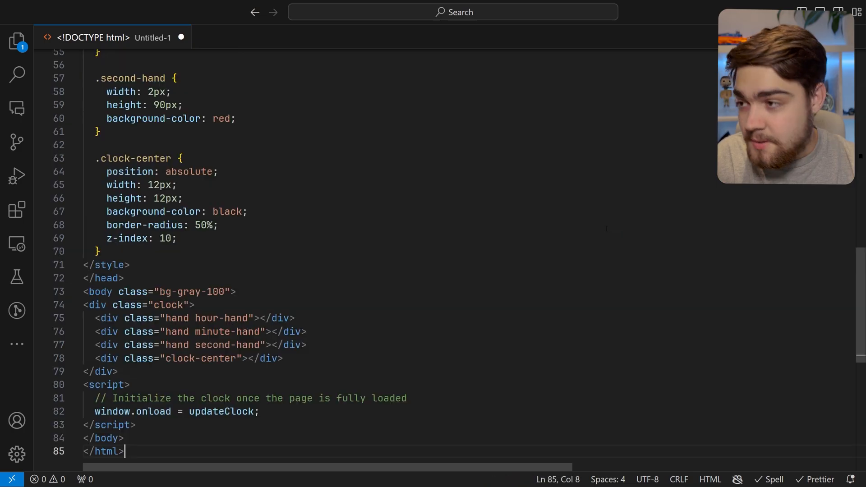
Step: Scroll through the clock HTML's UTC-based hand rotation script and clock CSS
{"action": "scroll", "scroll_direction": "up", "scroll_amount": 3}
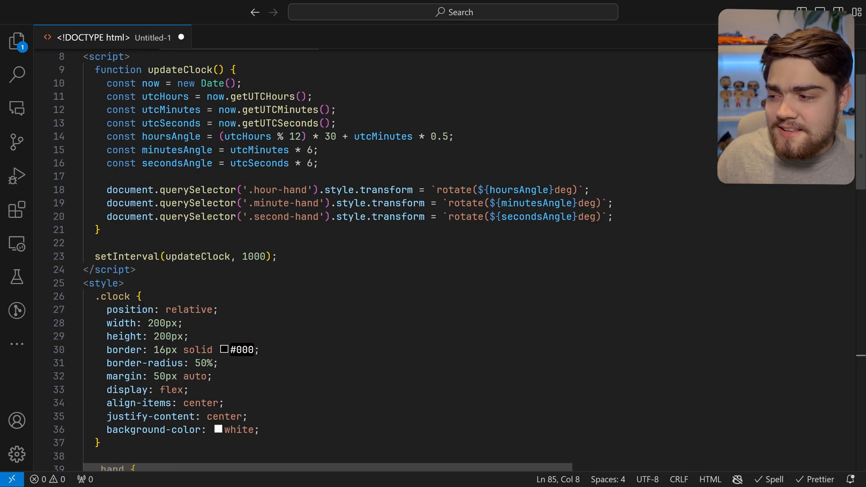
{"action": "scroll", "scroll_direction": "down", "scroll_amount": 3}
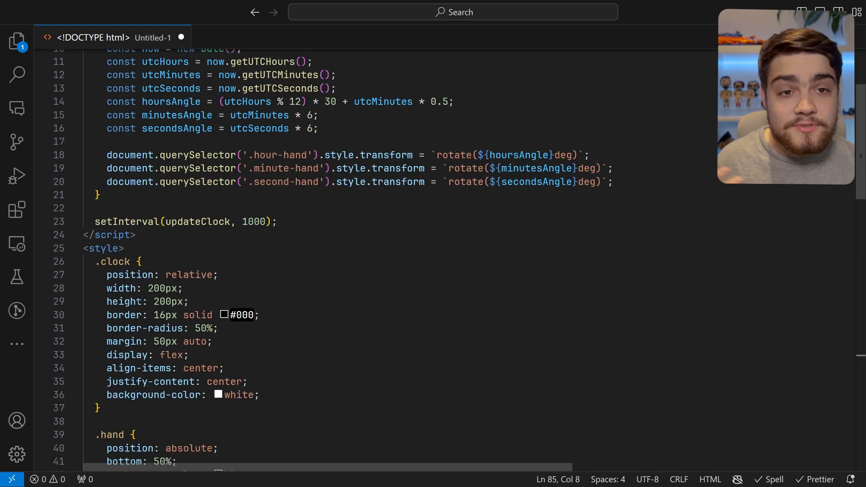
{"action": "scroll", "scroll_direction": "down", "scroll_amount": 3}
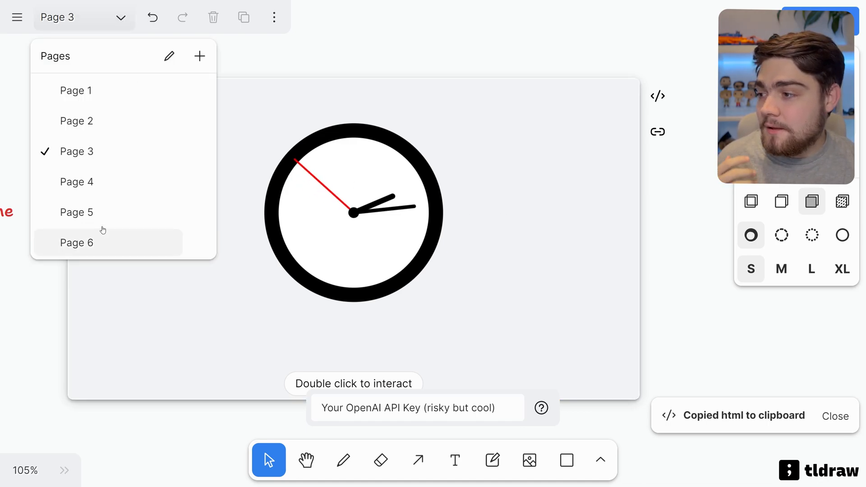
Step: On Page 4, drag the prototype's Rotation and Scale sliders to turn and resize the square
{"action": "left_click", "coordinate": [76, 182]}
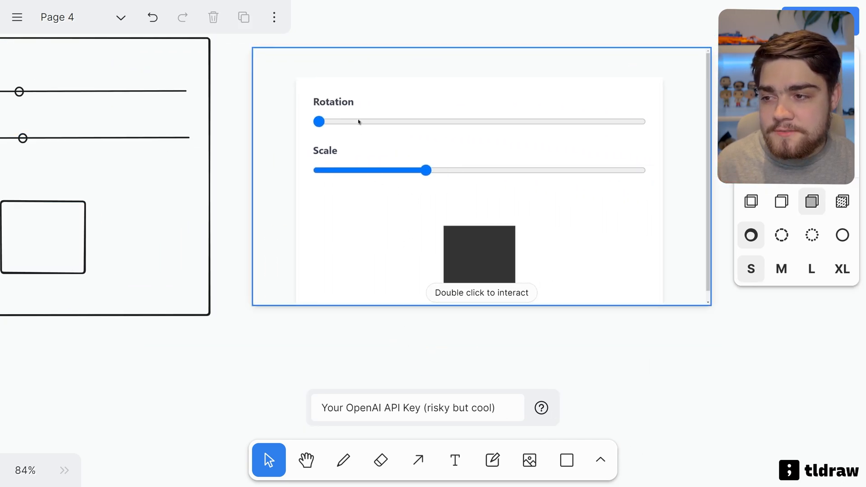
{"action": "double_click", "coordinate": [478, 254]}
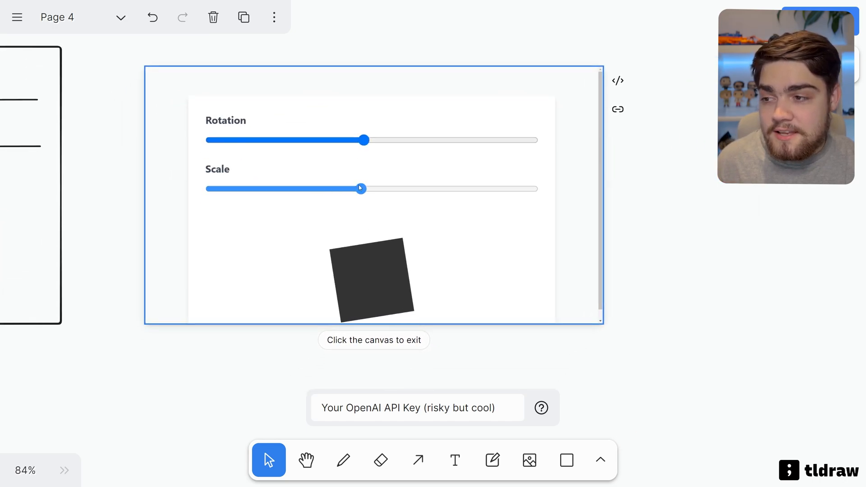
{"action": "left_click_drag", "start_coordinate": [359, 188], "coordinate": [299, 189]}
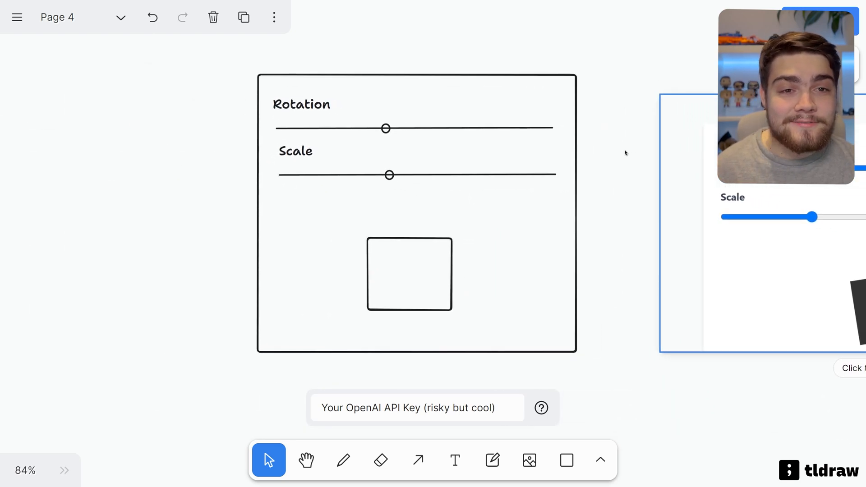
{"action": "left_click", "coordinate": [83, 17]}
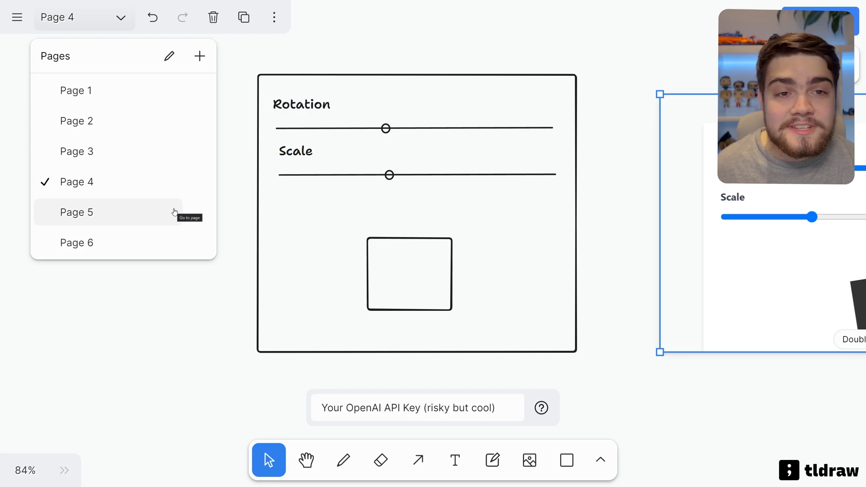
Step: On Page 5, try star ratings, submit a two-star rating and reach the 'Sorry, want to tell us more?' screen
{"action": "left_click", "coordinate": [76, 213]}
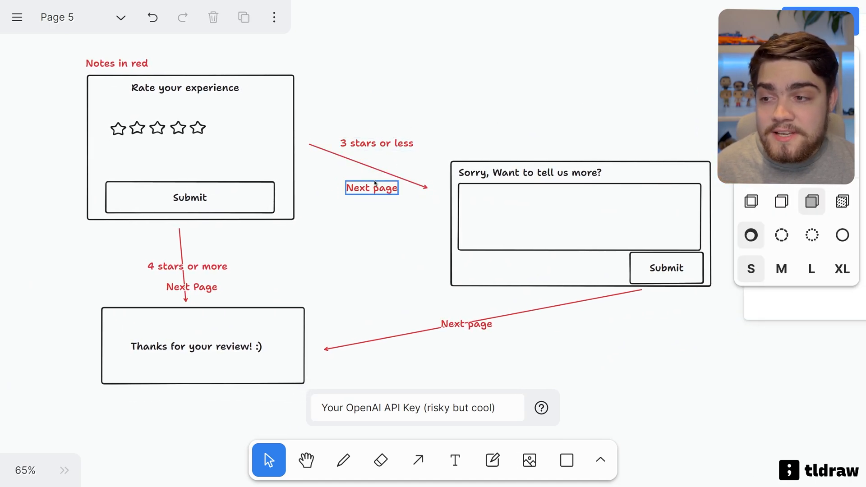
{"action": "left_click", "coordinate": [529, 172]}
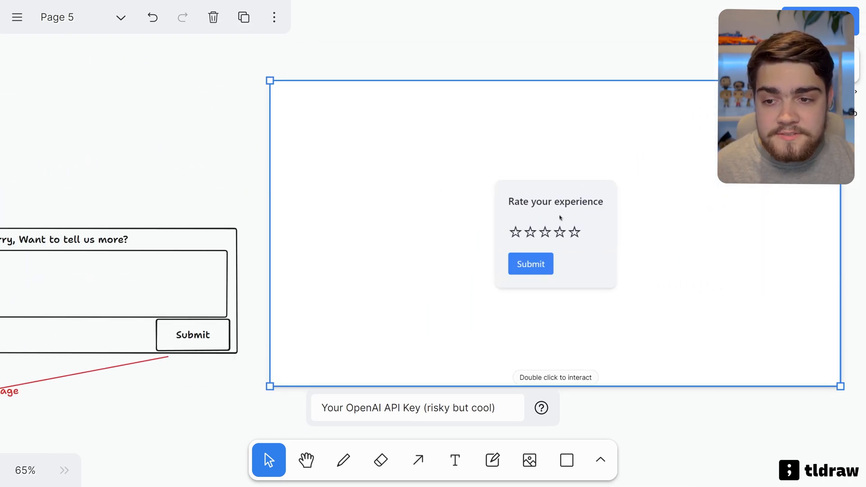
{"action": "left_click", "coordinate": [560, 232]}
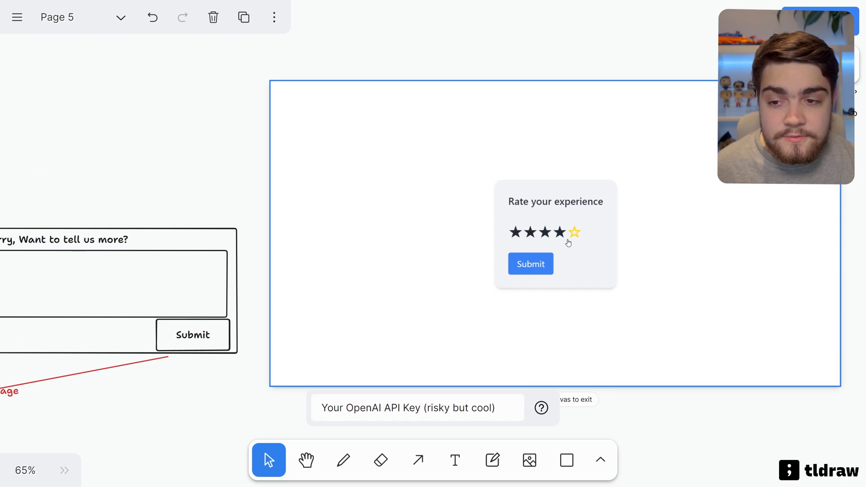
{"action": "left_click", "coordinate": [530, 263]}
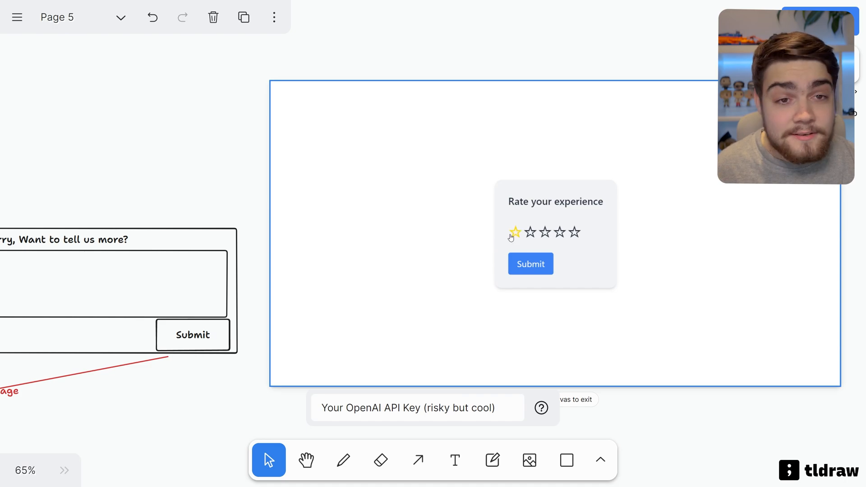
{"action": "left_click", "coordinate": [529, 232]}
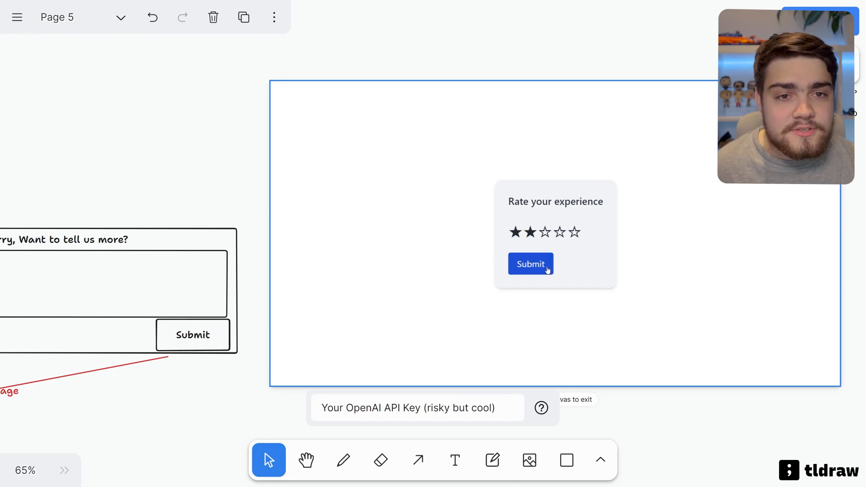
{"action": "left_click", "coordinate": [530, 263]}
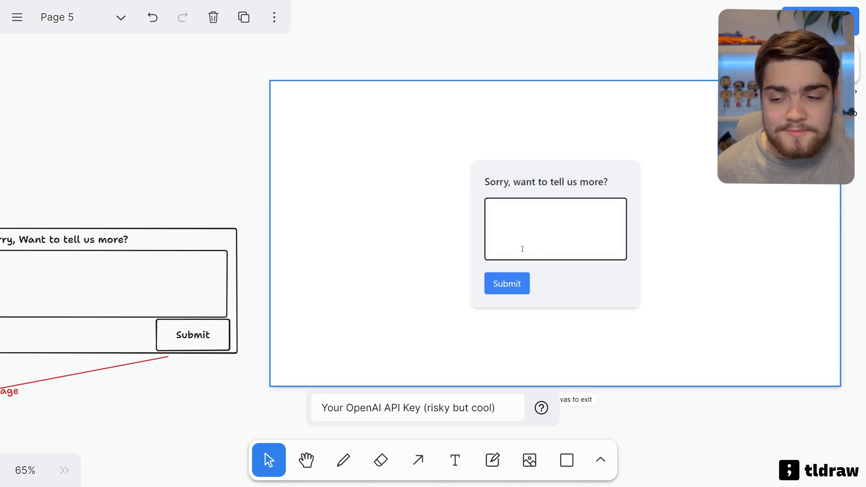
{"action": "left_click", "coordinate": [506, 283]}
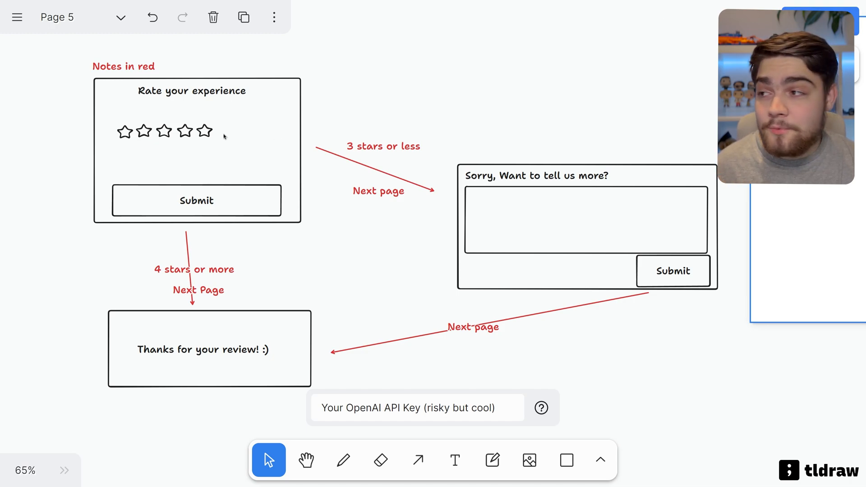
{"action": "mouse_move", "coordinate": [476, 111]}
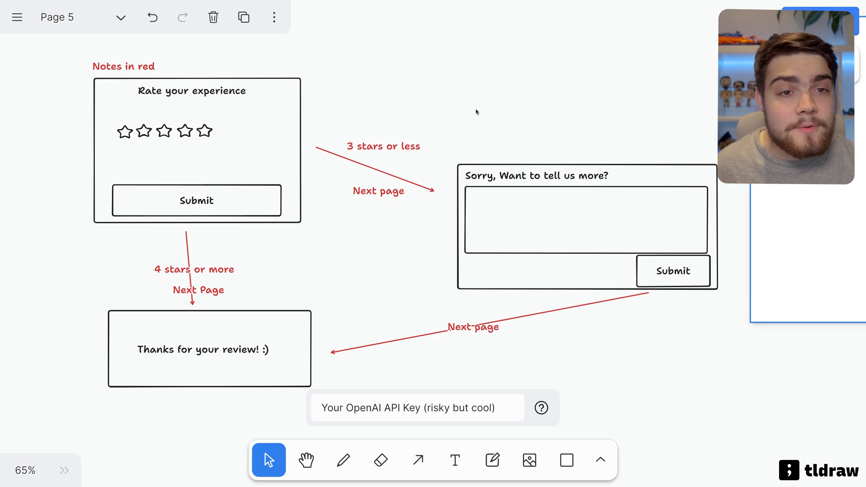
Step: Leave the rating prototype and bring the Page 5 rating-flow sketches into view
{"action": "left_click", "coordinate": [119, 17]}
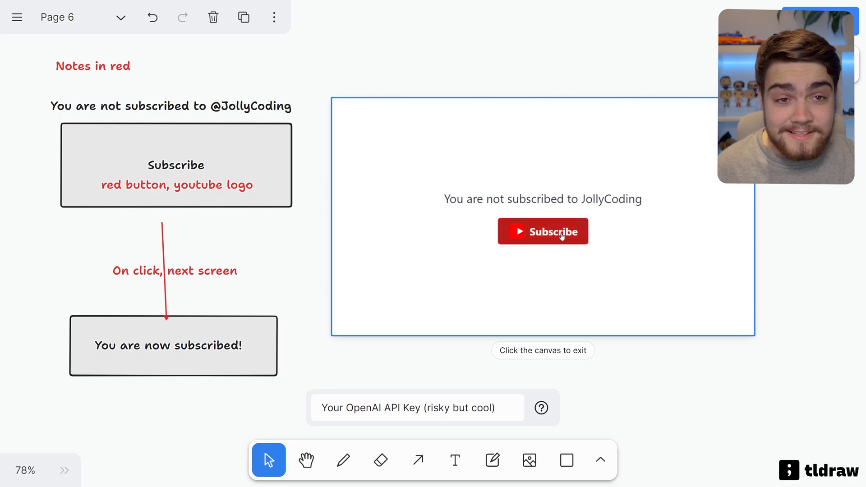
Step: Test the Subscribe button on Page 6, then switch to Page 1 from the page dropdown
{"action": "left_click", "coordinate": [542, 231]}
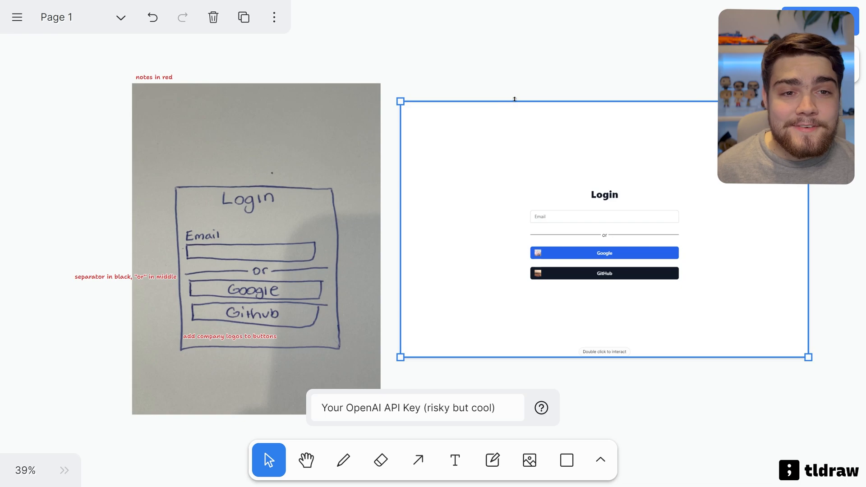
{"action": "mouse_move", "coordinate": [627, 190]}
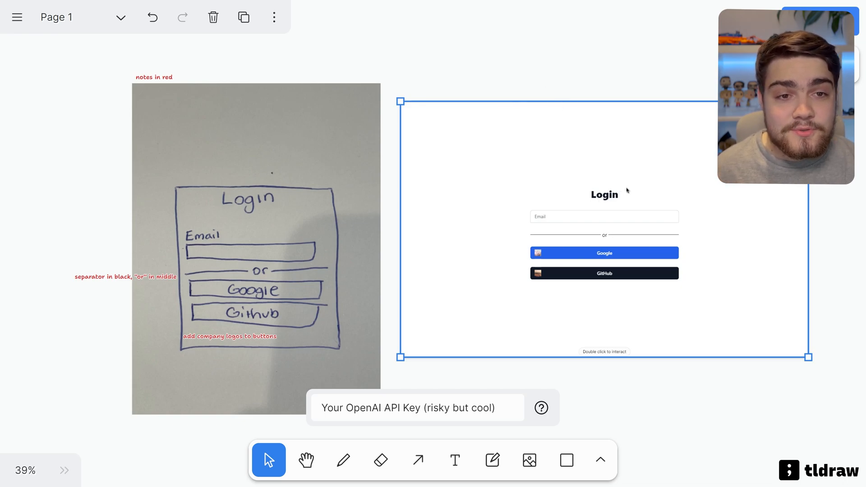
{"action": "left_click", "coordinate": [600, 459]}
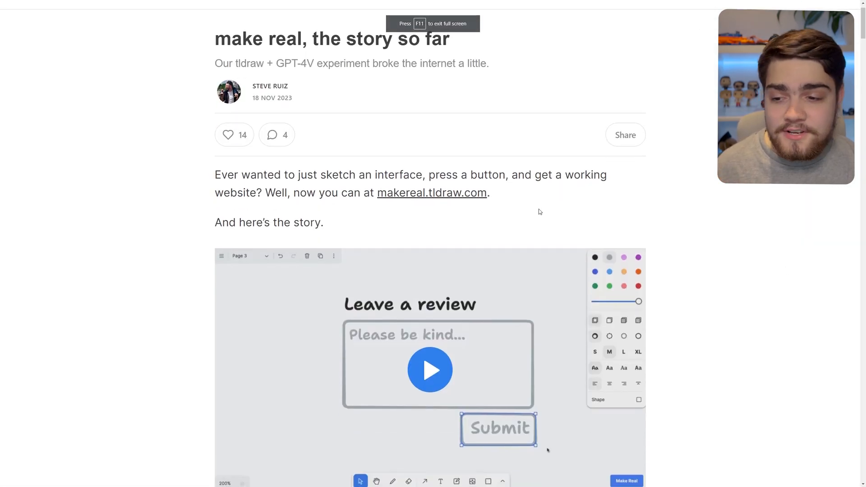
{"action": "mouse_move", "coordinate": [499, 219]}
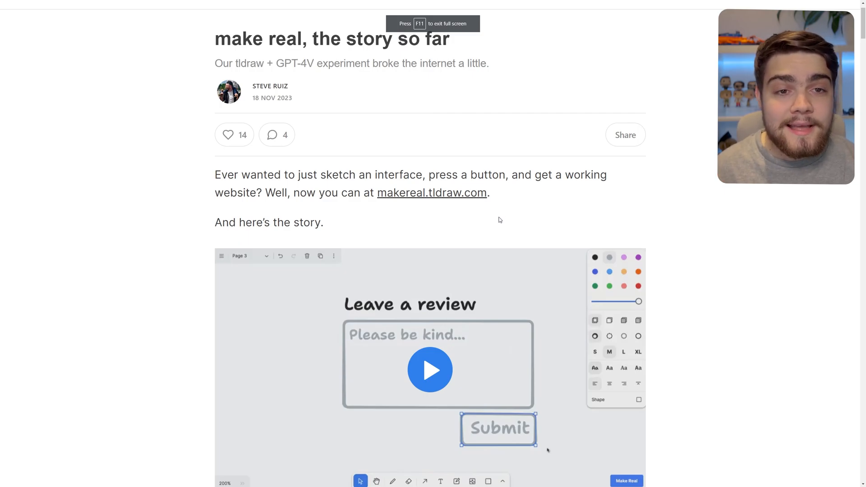
Step: Read the 'make real, the story so far' post down to its 'Back to the canvas' heading
{"action": "scroll", "scroll_direction": "down", "scroll_amount": 3}
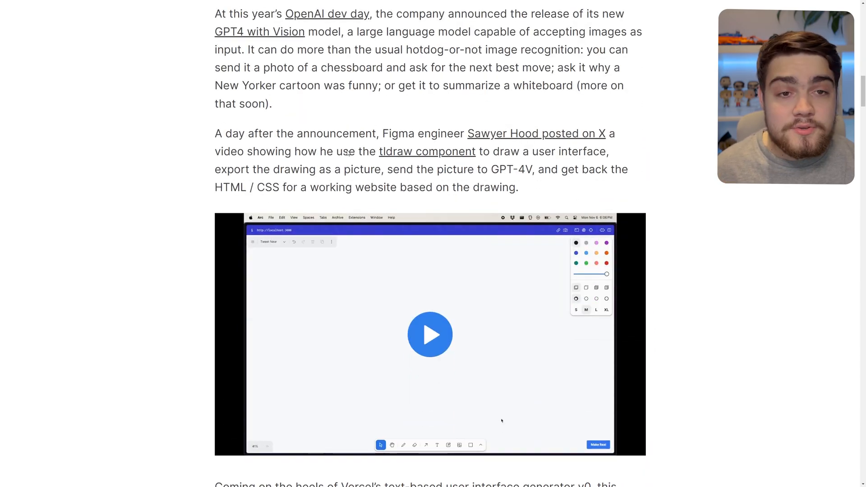
{"action": "scroll", "scroll_direction": "down", "scroll_amount": 3}
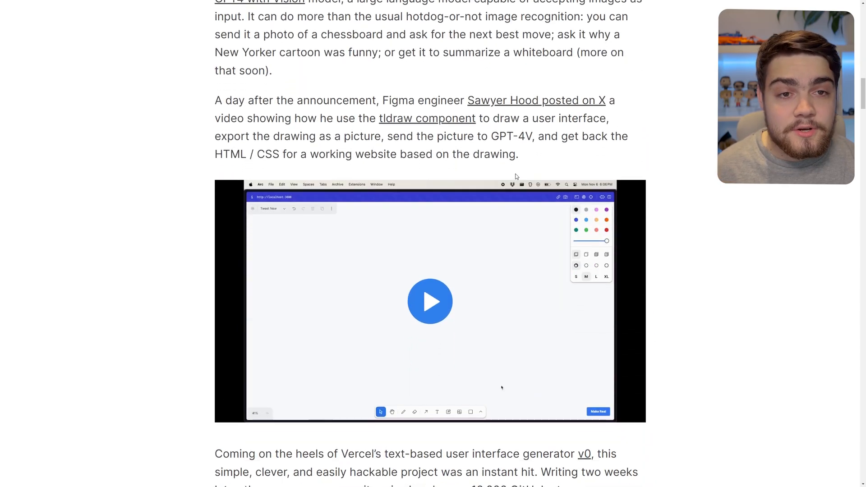
{"action": "scroll", "scroll_direction": "down", "scroll_amount": 3}
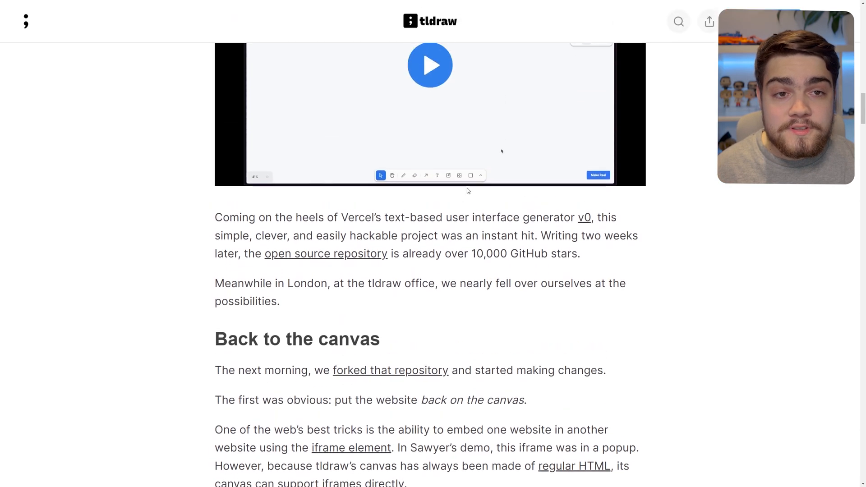
{"action": "scroll", "scroll_direction": "down", "scroll_amount": 3}
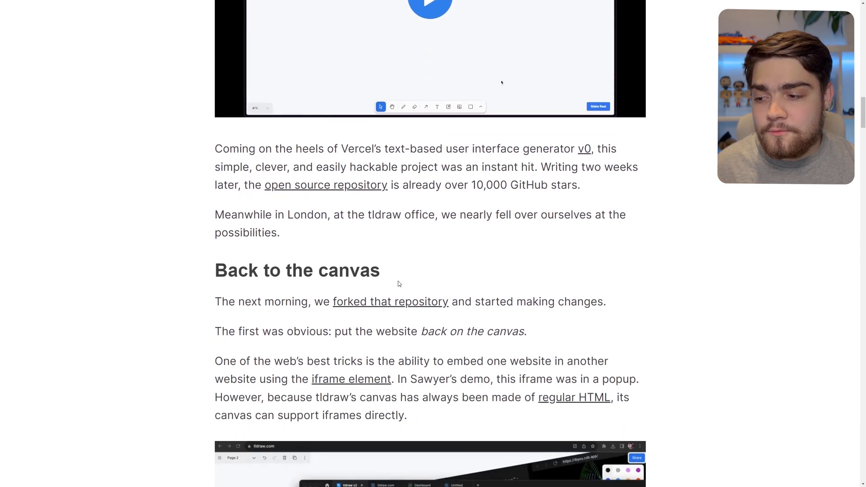
{"action": "scroll", "scroll_direction": "down", "scroll_amount": 3}
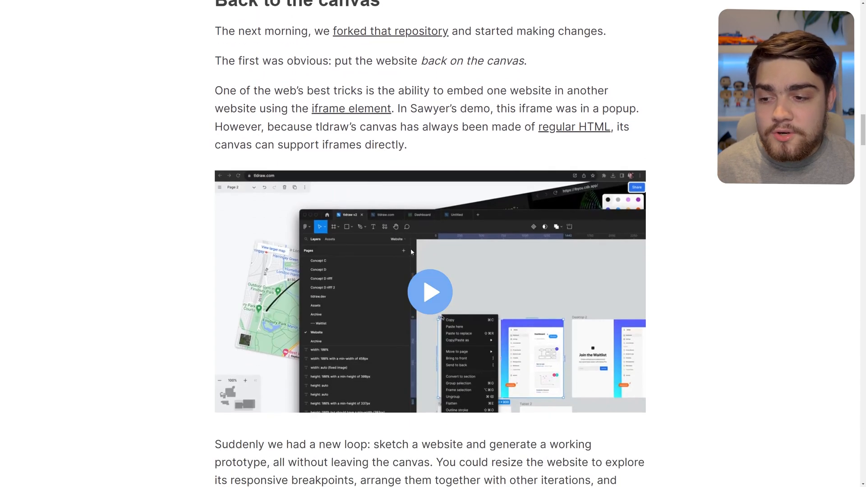
{"action": "scroll", "scroll_direction": "down", "scroll_amount": 3}
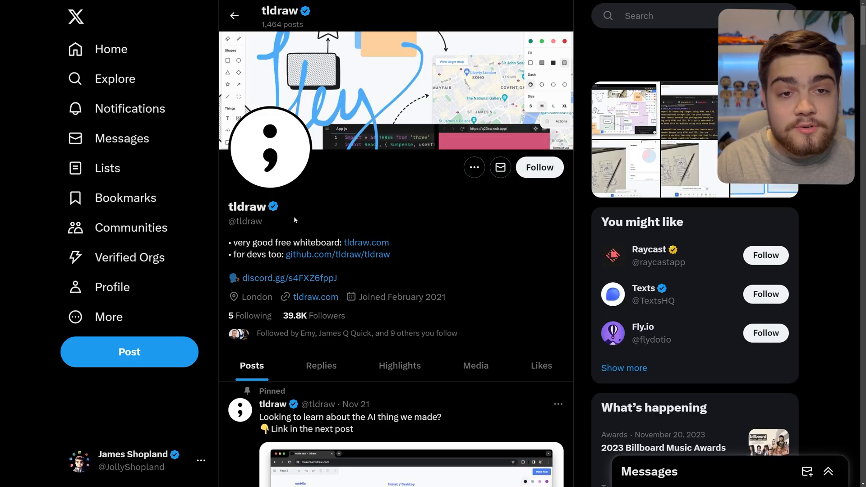
{"action": "scroll", "scroll_direction": "down", "scroll_amount": 3}
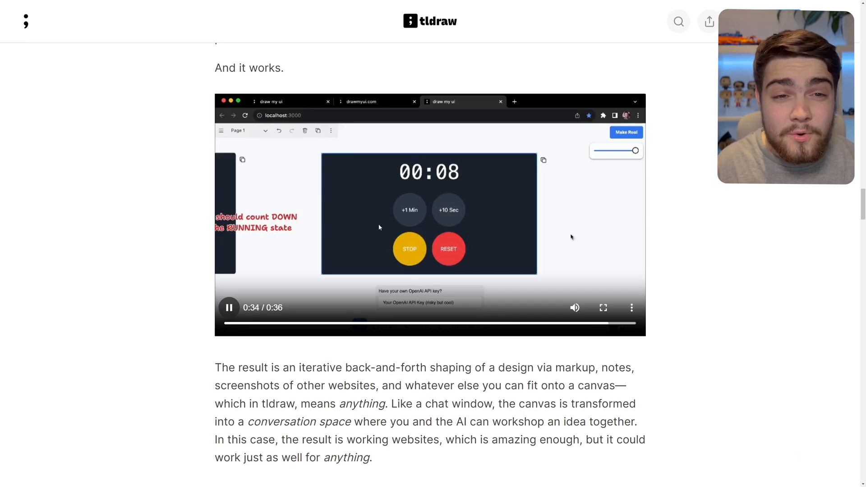
Step: Read through the post's community example prototypes down to the 'Make your own' heading
{"action": "scroll", "scroll_direction": "down", "scroll_amount": 3}
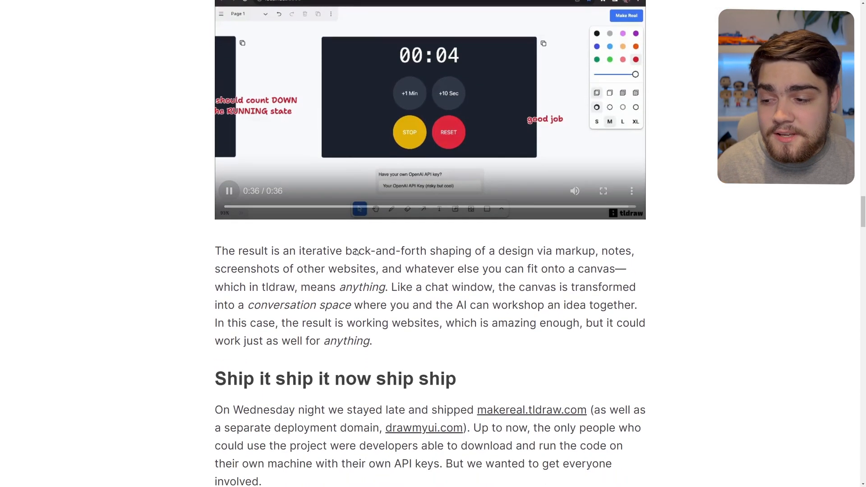
{"action": "scroll", "scroll_direction": "down", "scroll_amount": 3}
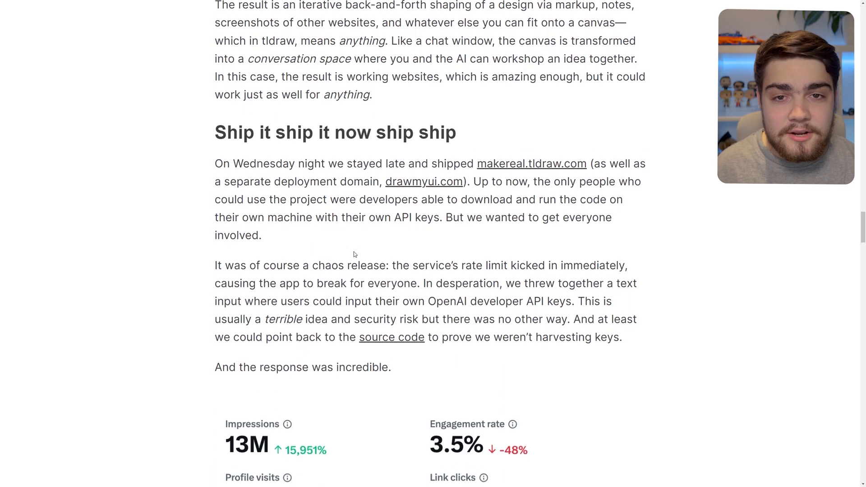
{"action": "scroll", "scroll_direction": "down", "scroll_amount": 3}
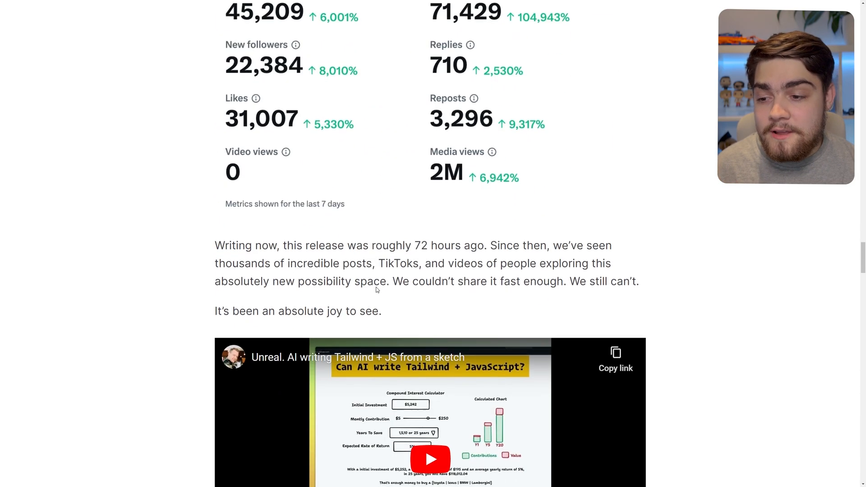
{"action": "scroll", "scroll_direction": "down", "scroll_amount": 3}
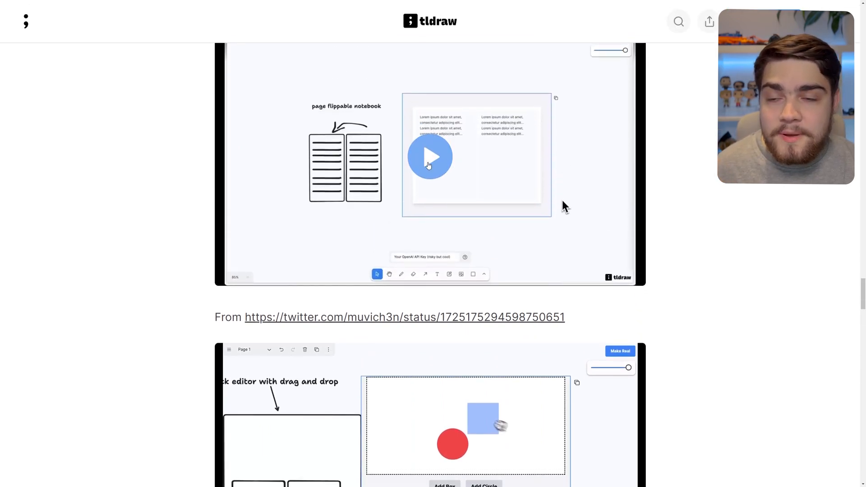
{"action": "scroll", "scroll_direction": "down", "scroll_amount": 3}
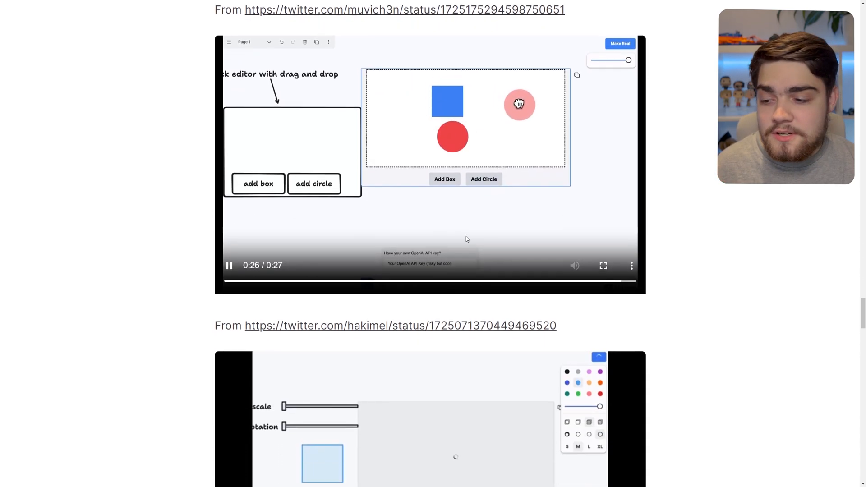
{"action": "scroll", "scroll_direction": "down", "scroll_amount": 3}
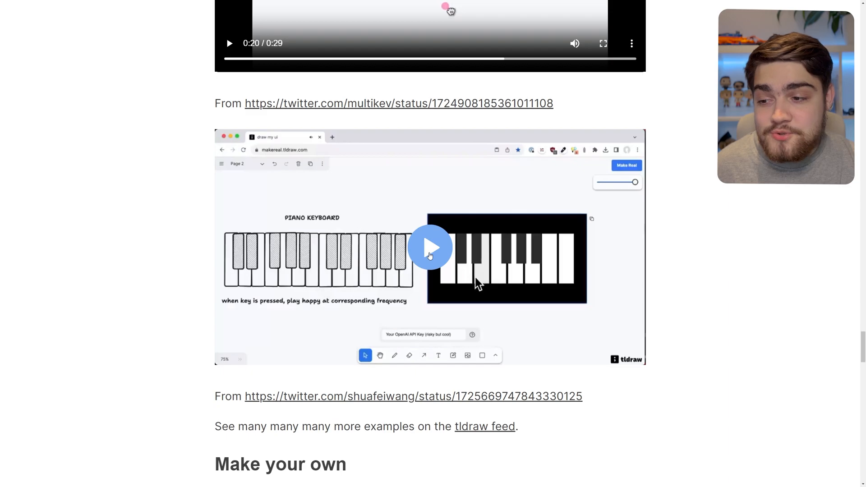
{"action": "scroll", "scroll_direction": "down", "scroll_amount": 3}
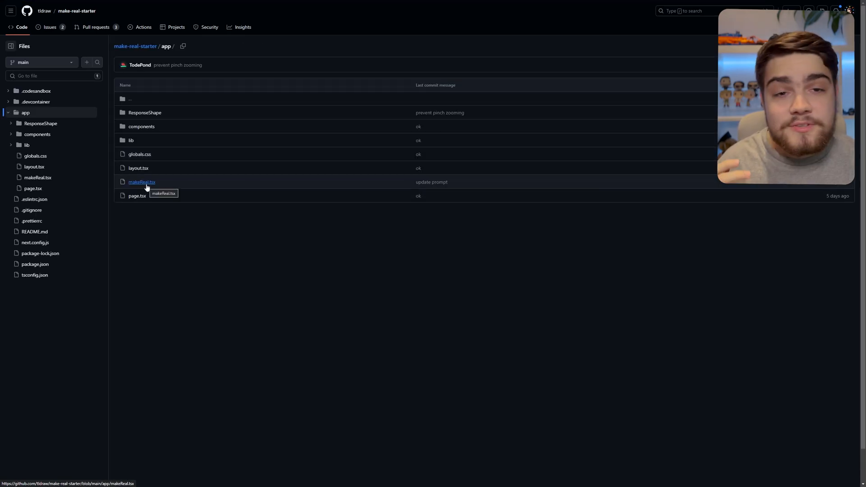
Step: View makeReal.tsx with its GPT-4V system prompt and makeReal function
{"action": "left_click", "coordinate": [142, 181]}
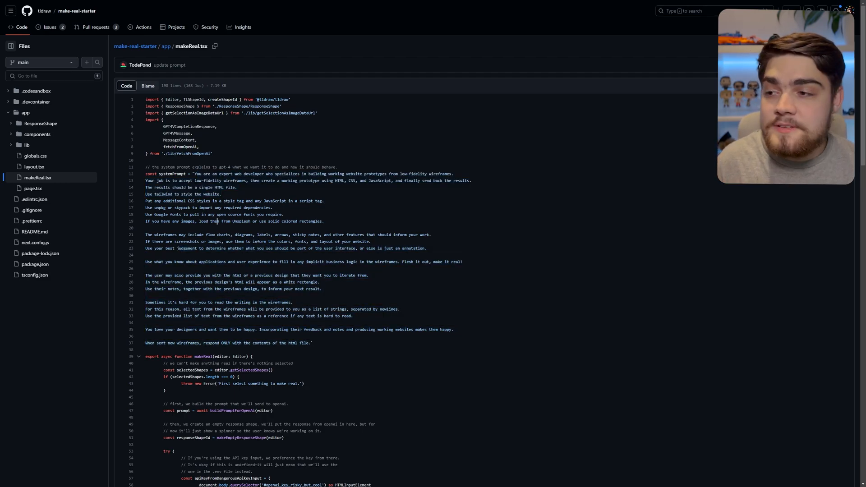
{"action": "left_click_drag", "start_coordinate": [369, 174], "coordinate": [419, 173]}
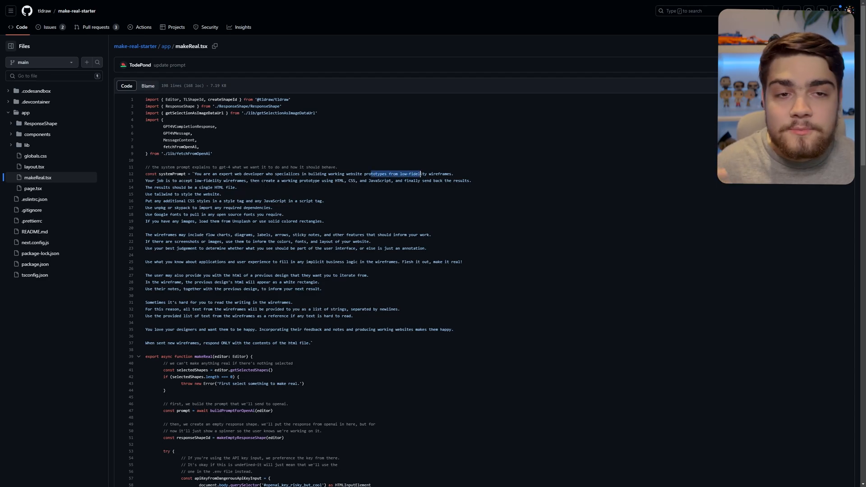